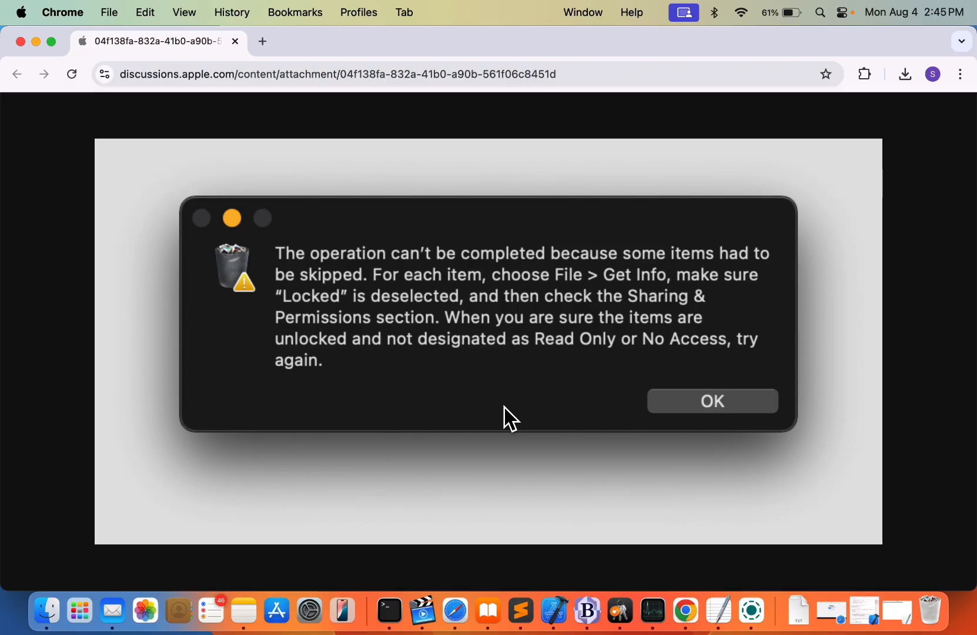
mouse_move(183, 140)
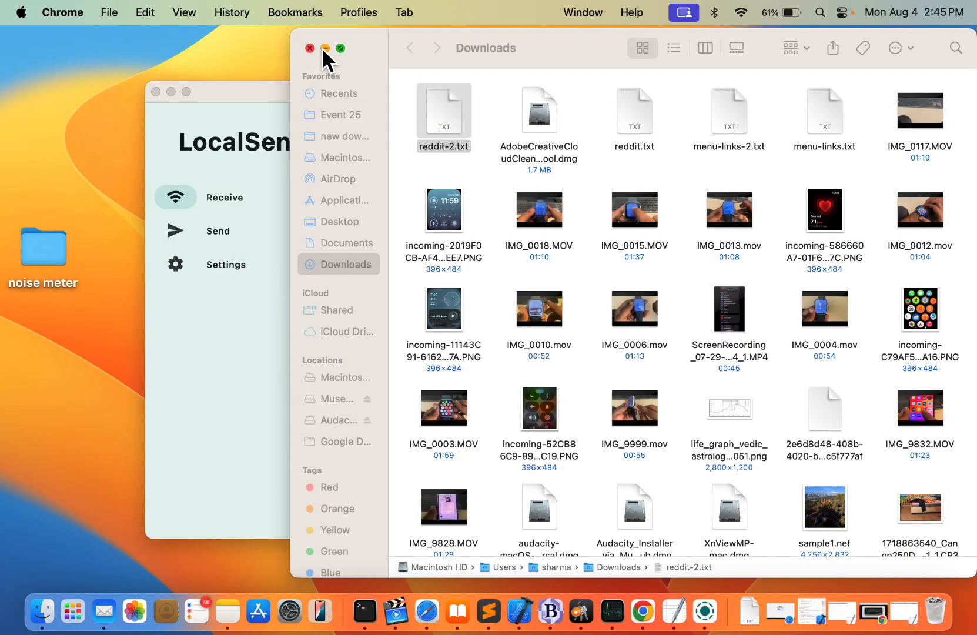
Step: Close the Downloads window and bring up the context menu for com.apple.timed.plist on the desktop
left_click(309, 48)
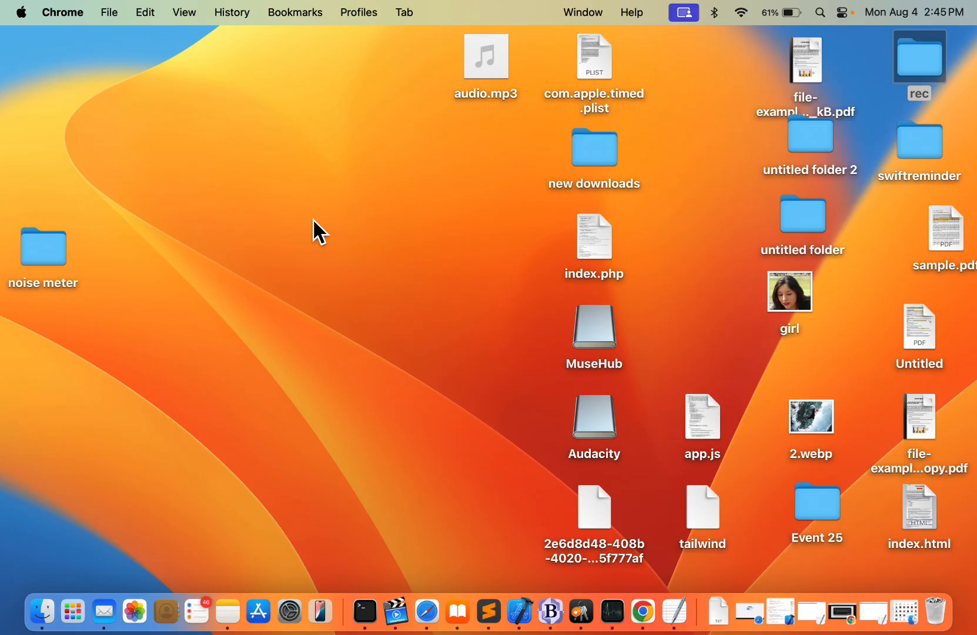
mouse_move(575, 186)
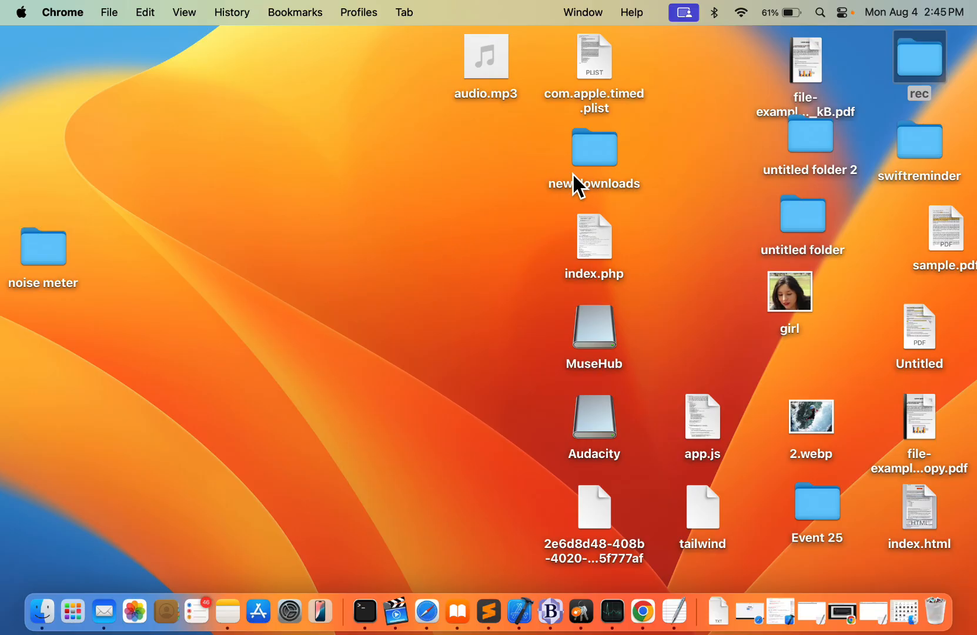
mouse_move(594, 62)
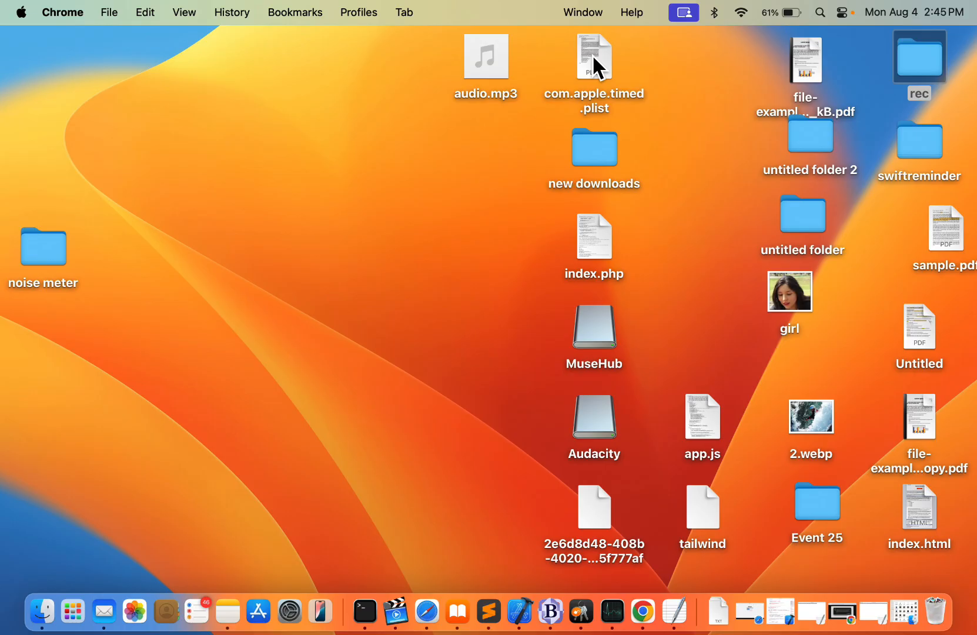
right_click(592, 56)
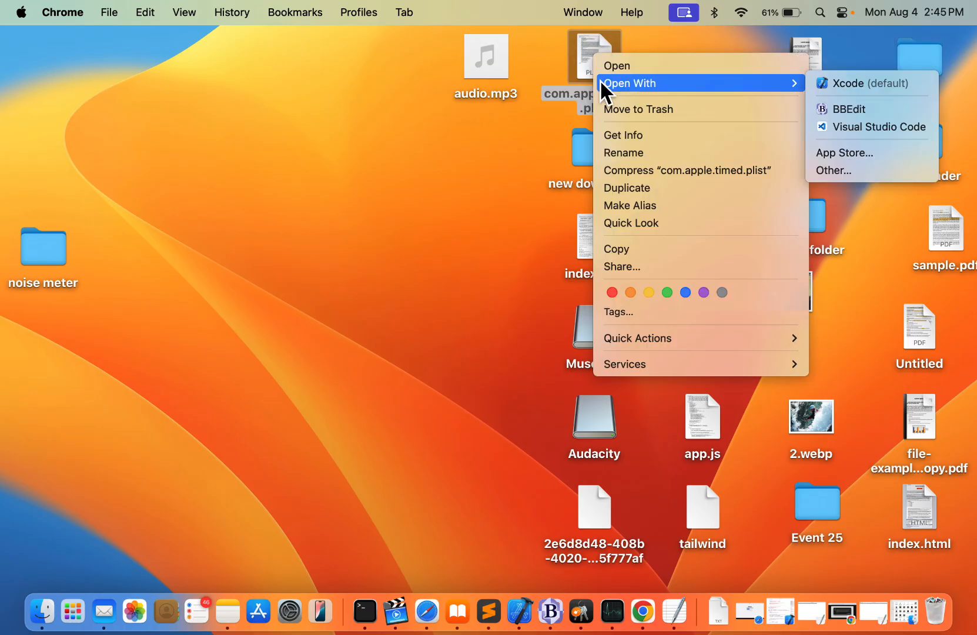
mouse_move(701, 187)
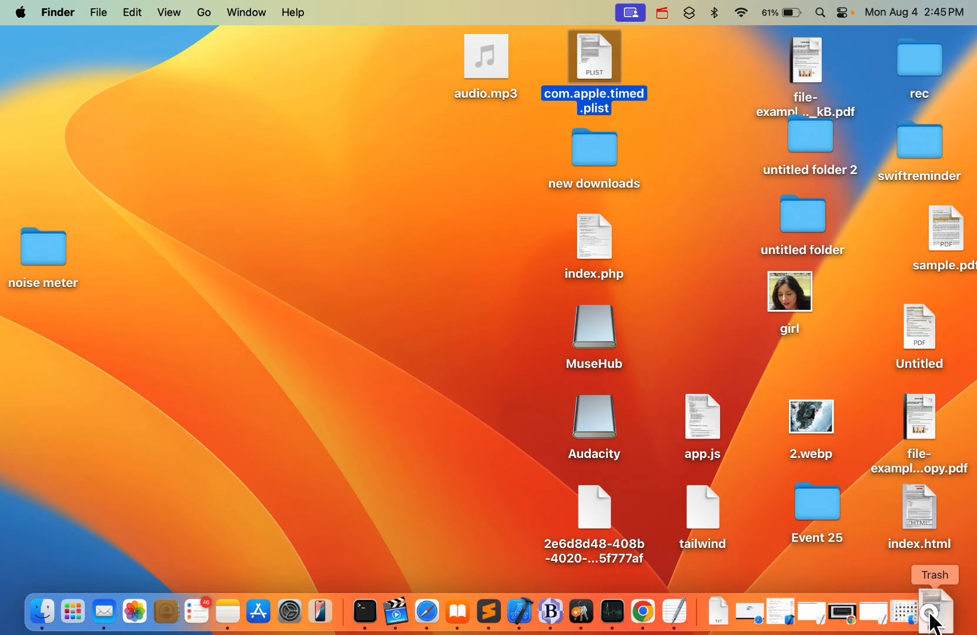
Step: Empty the Trash from the Dock and confirm permanently erasing its items
right_click(933, 609)
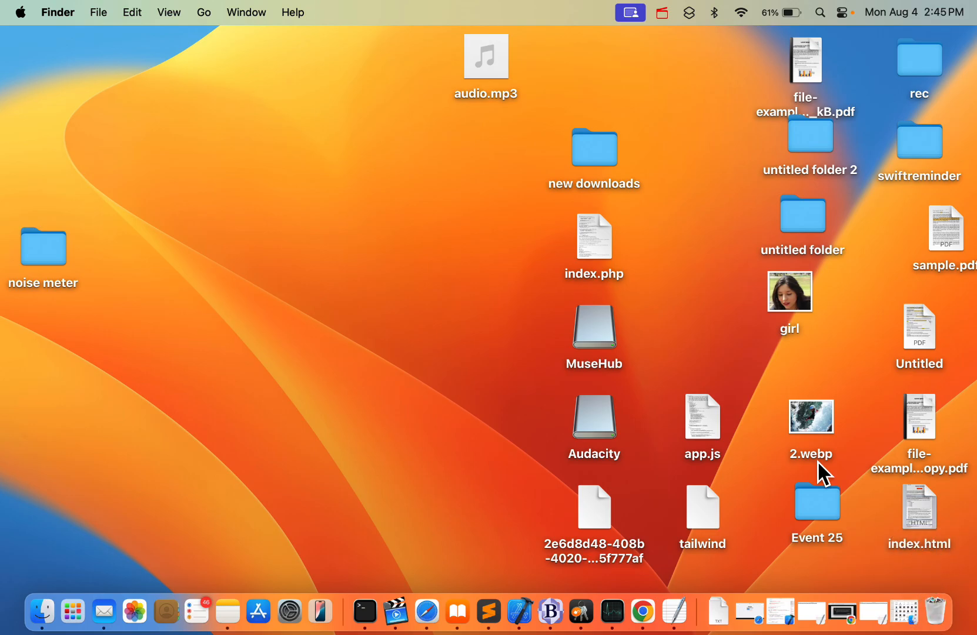
left_click(942, 612)
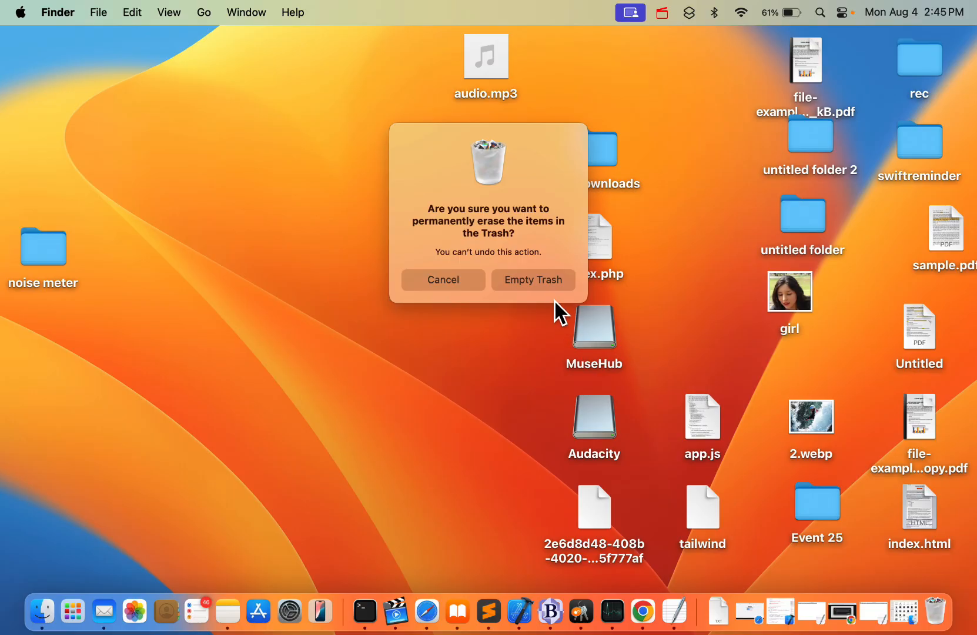
left_click(532, 280)
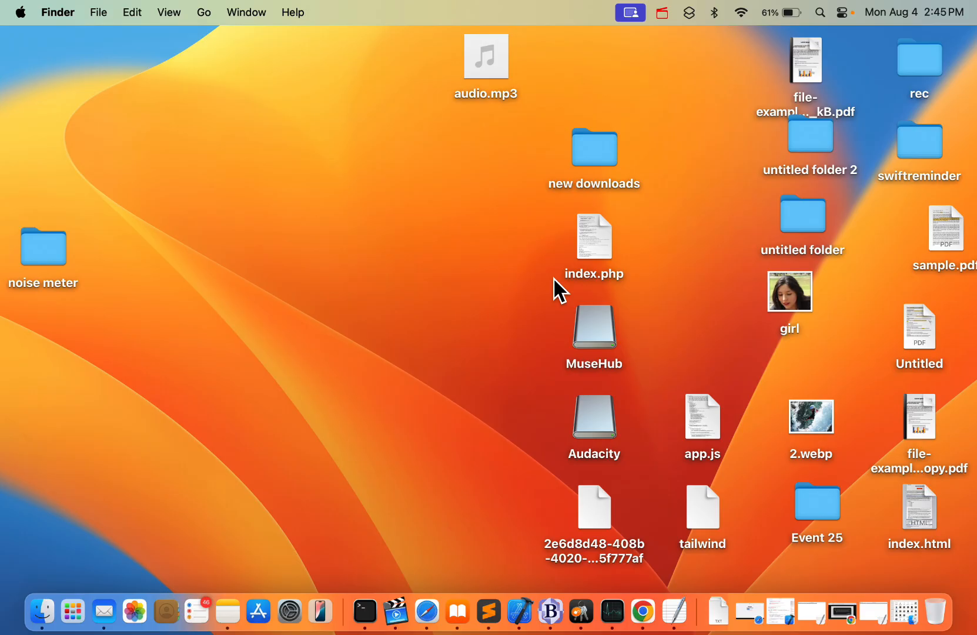
mouse_move(753, 68)
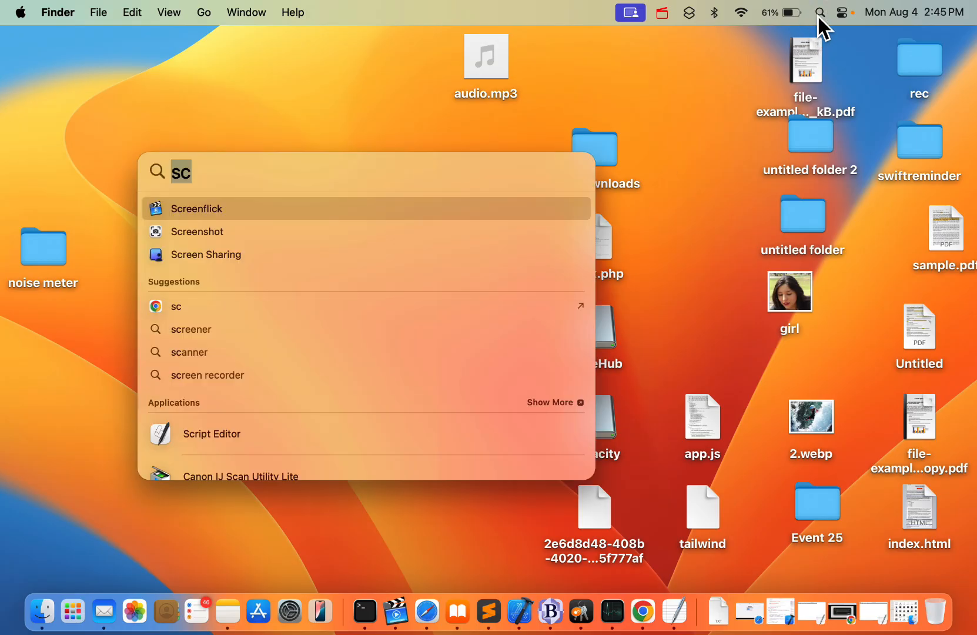
Step: Search Spotlight for 'terminal' to launch Terminal
type("terminal")
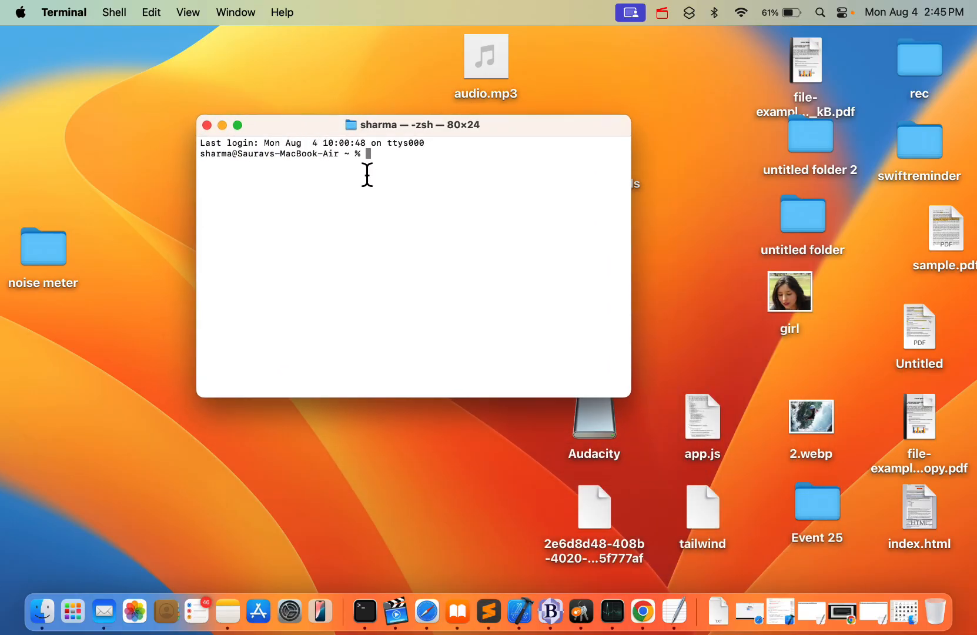
Step: Enter the command 'sudo rm -rf ' at the Terminal prompt
type("s")
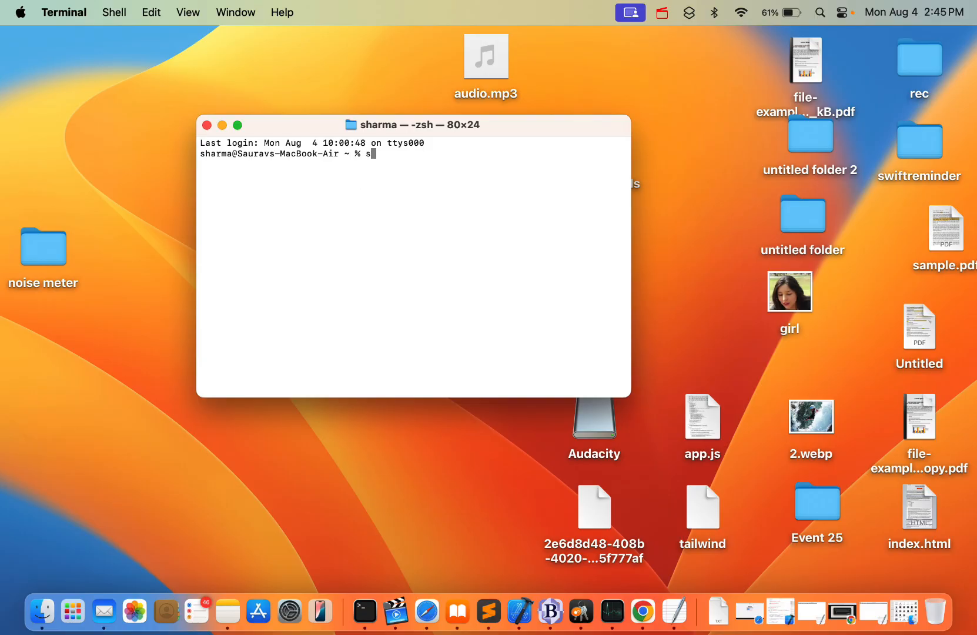
type("udo")
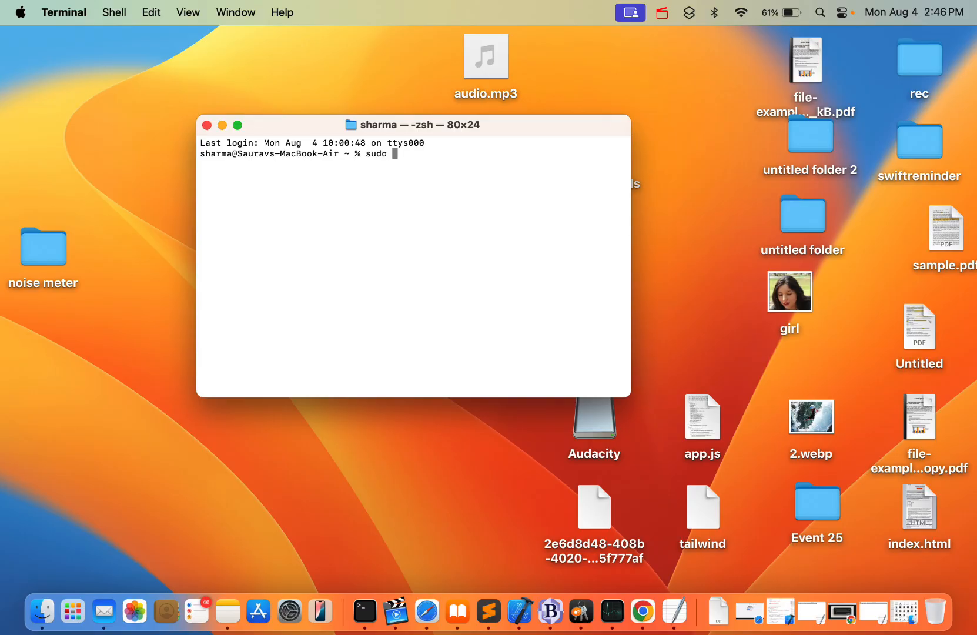
type("rm")
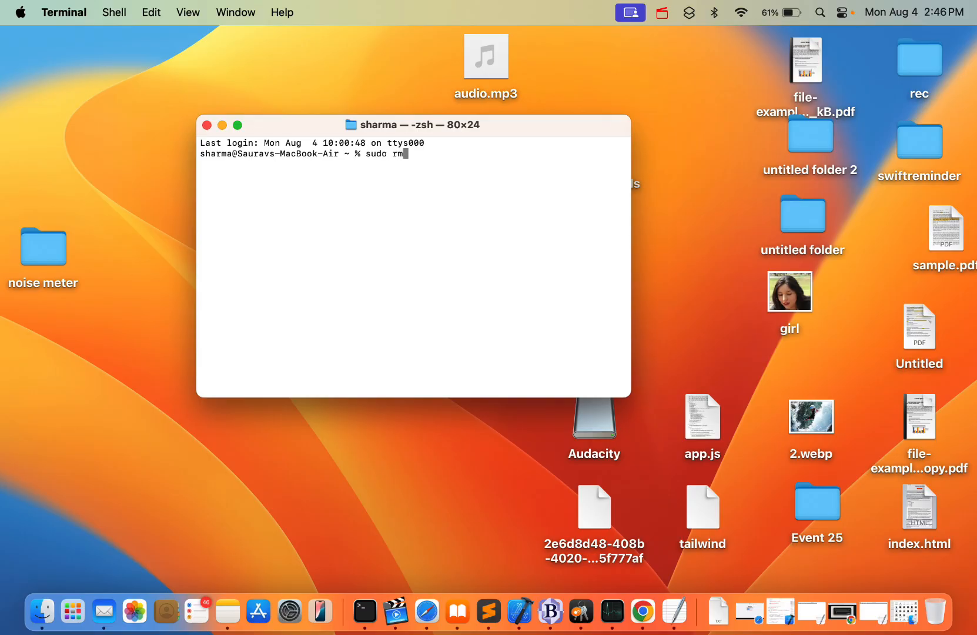
type("\" \"")
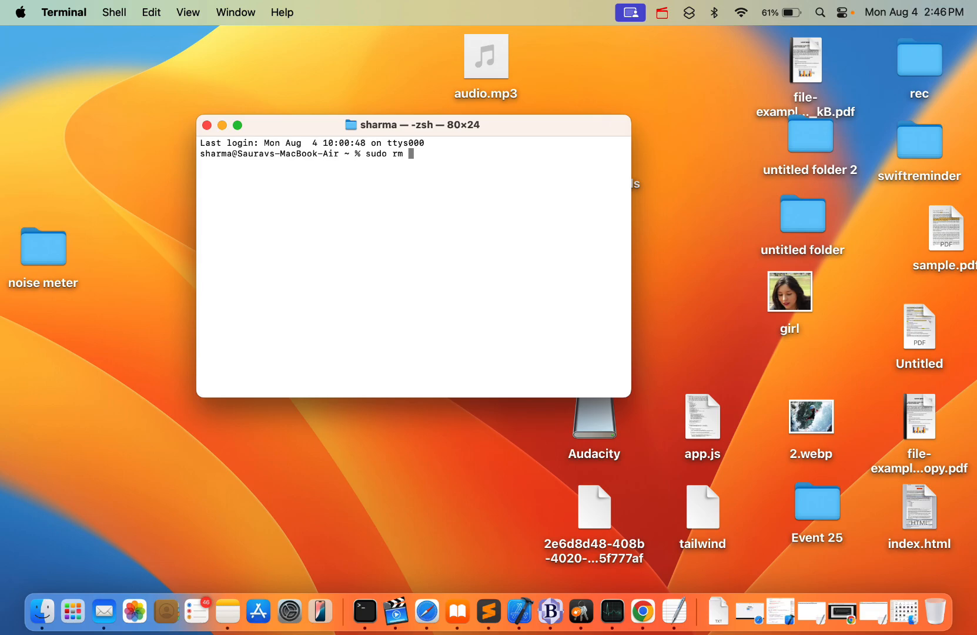
type("-rf")
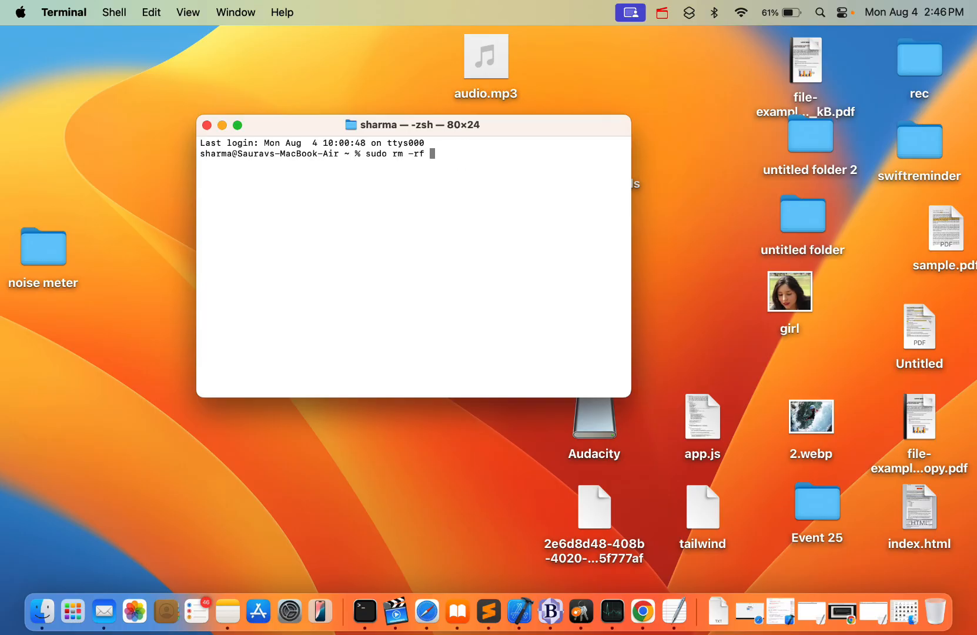
mouse_move(485, 139)
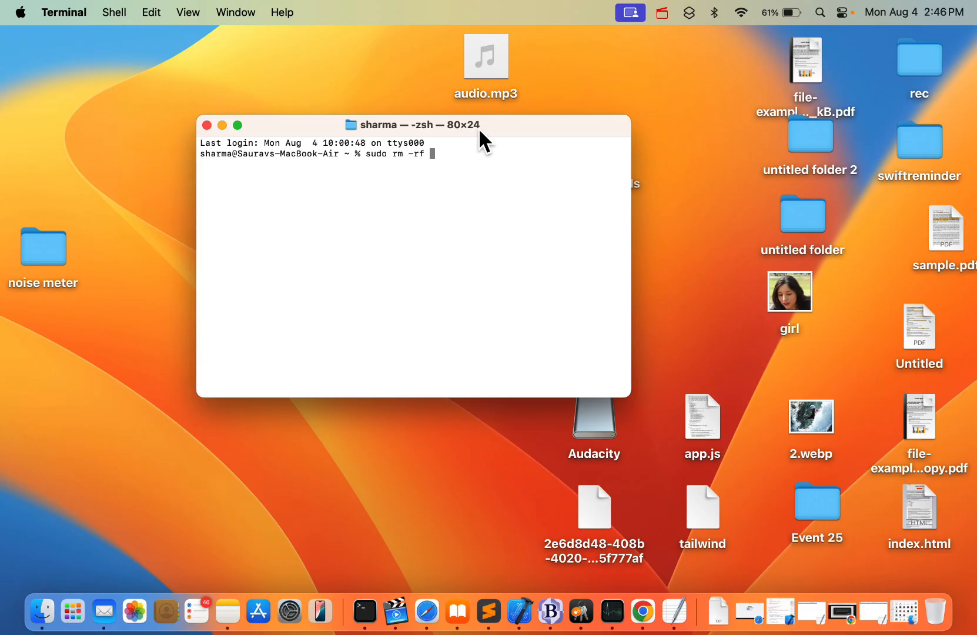
mouse_move(459, 164)
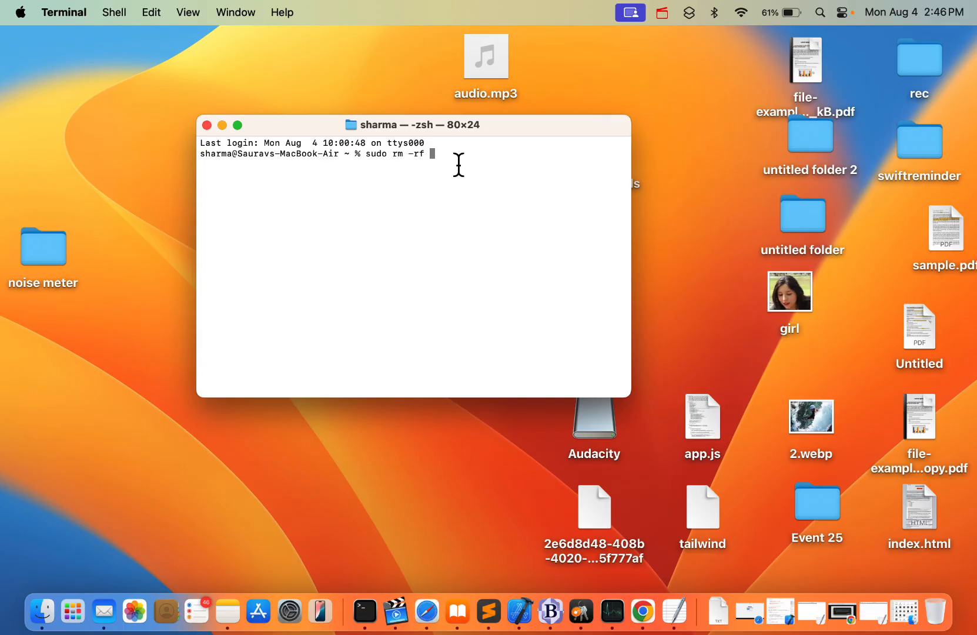
mouse_move(536, 99)
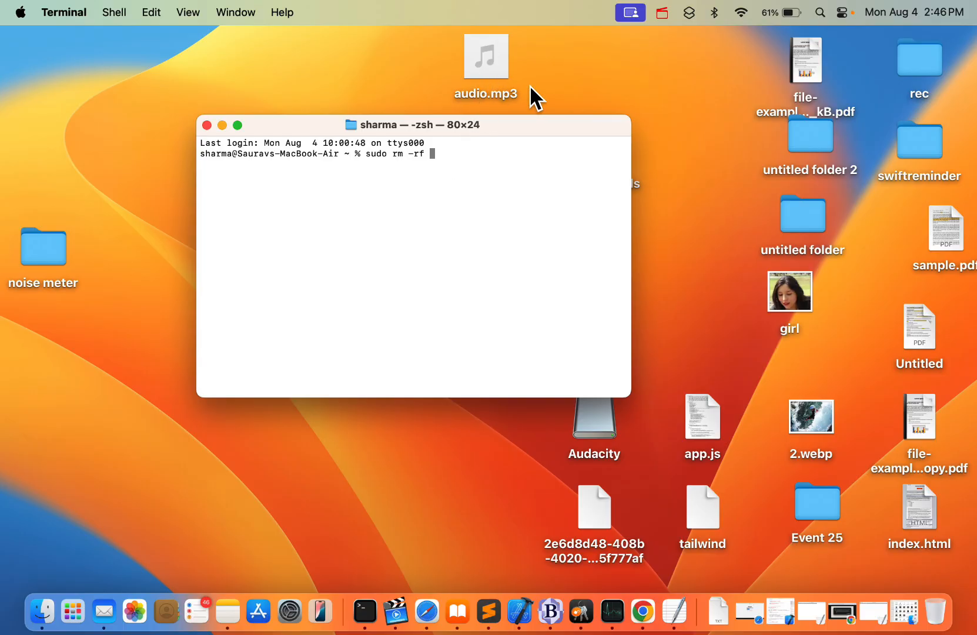
mouse_move(514, 66)
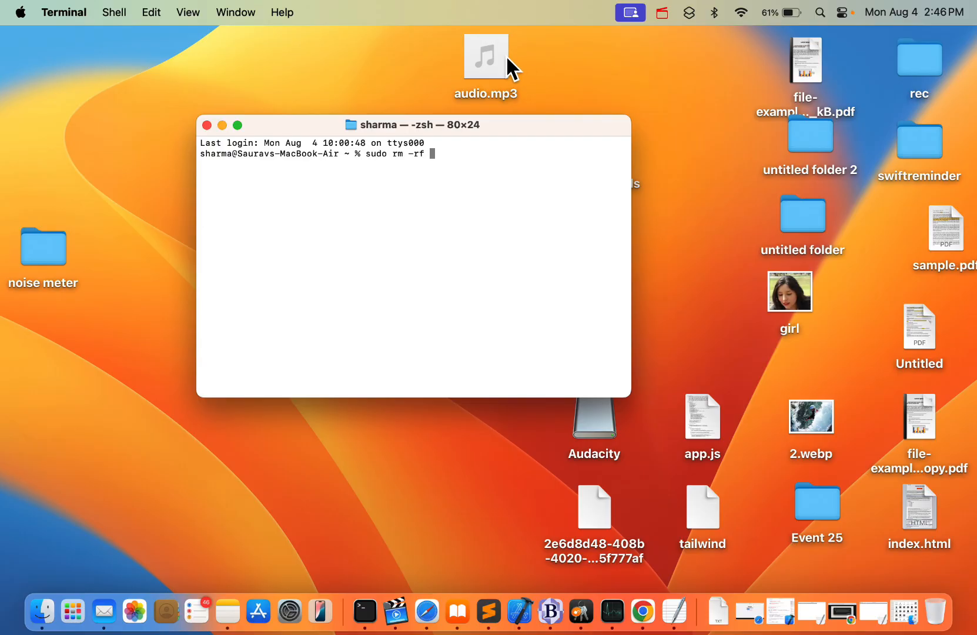
Step: Drag audio.mp3 from the desktop into Terminal to append its full path to the command
left_click(486, 56)
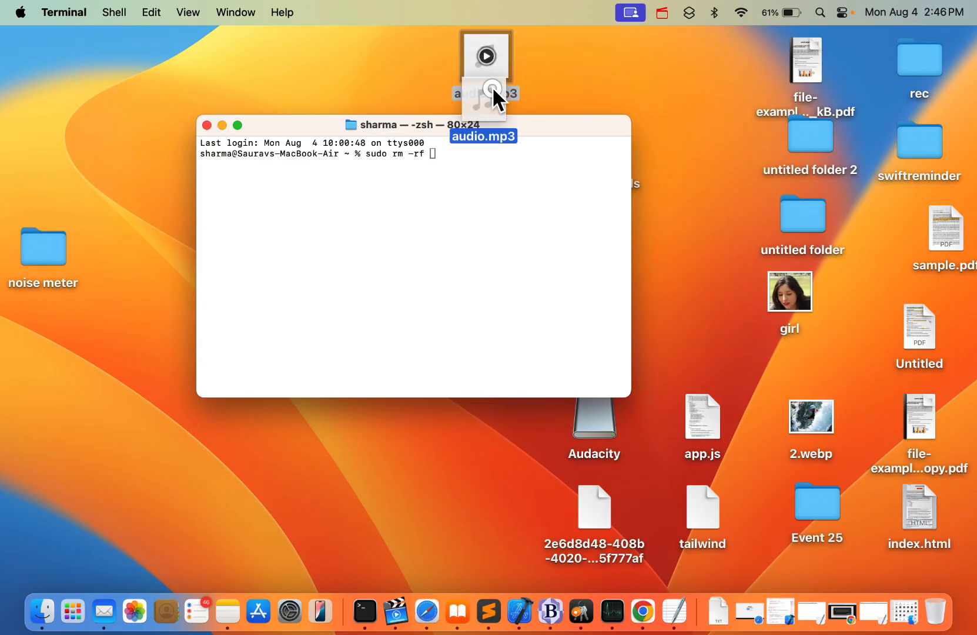
left_click_drag(485, 75, 475, 153)
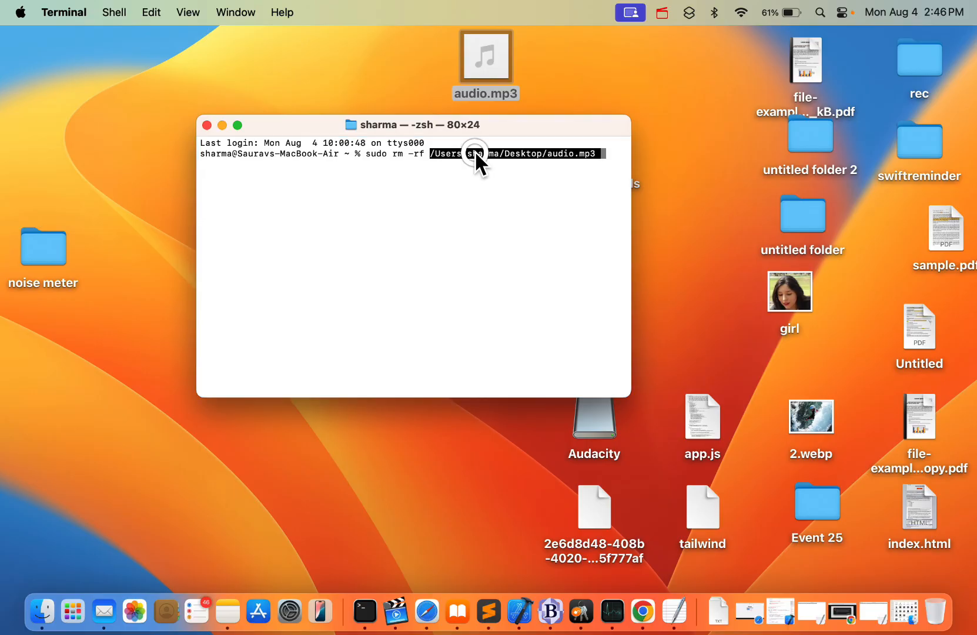